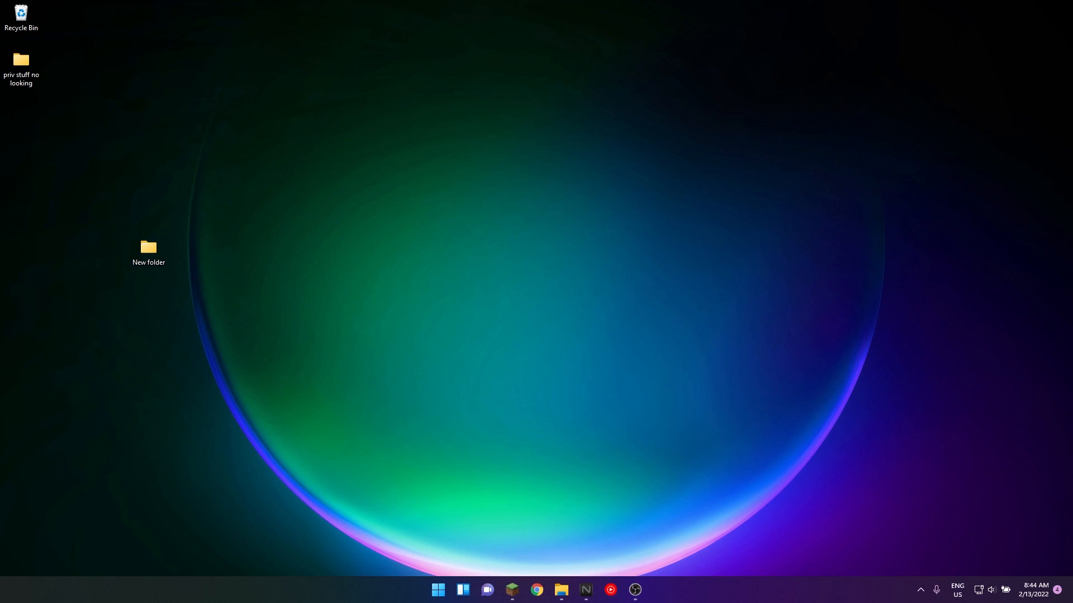
Open New folder on the desktop and select the 1_16_combat-5 and 1_16_combat-6 archives.
double_click(148, 252)
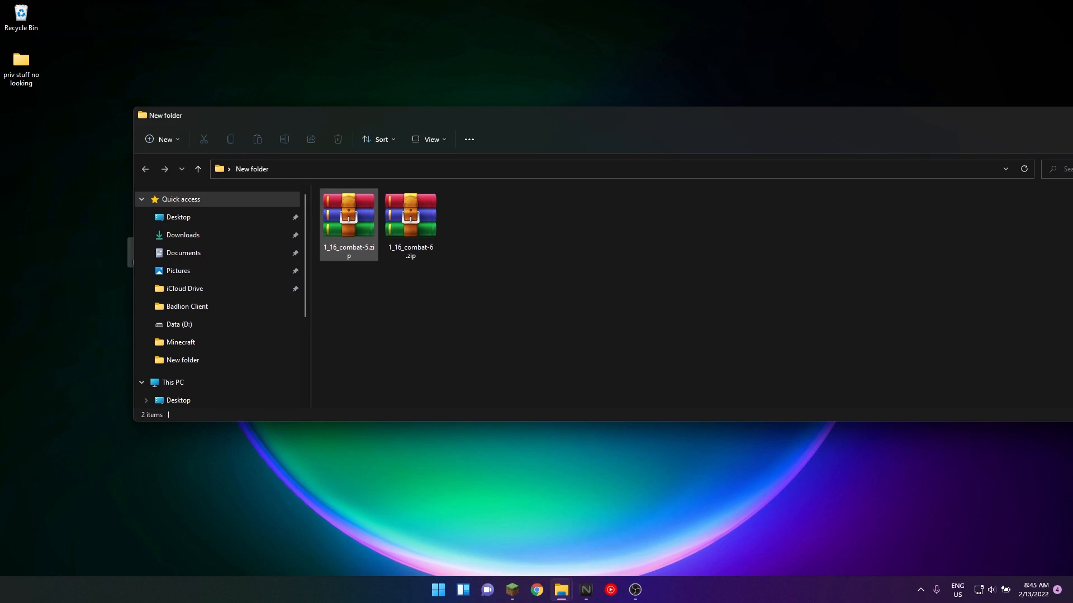
click(347, 216)
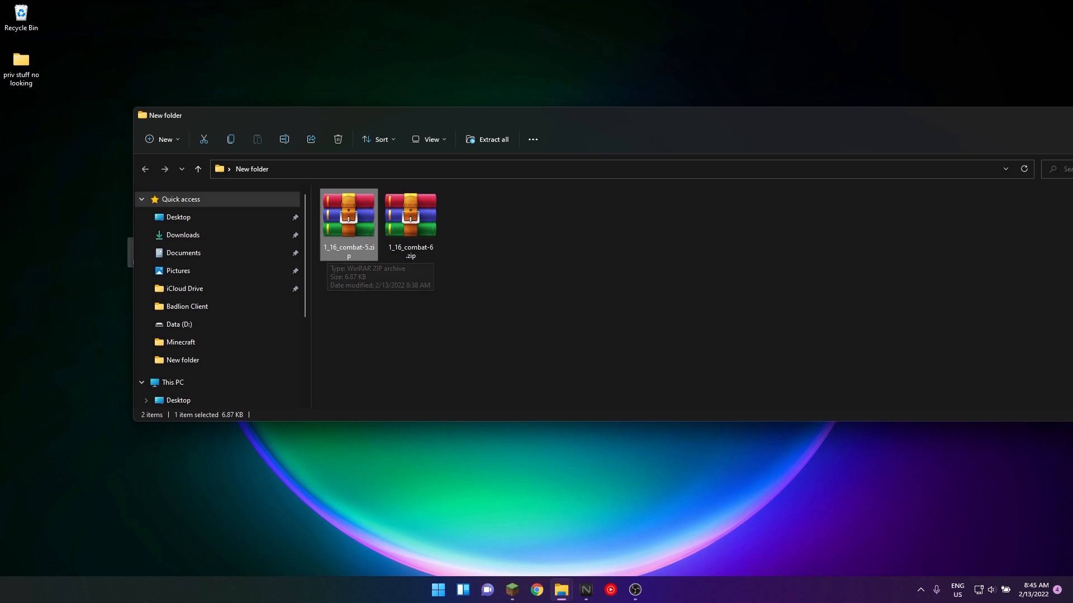
click(410, 215)
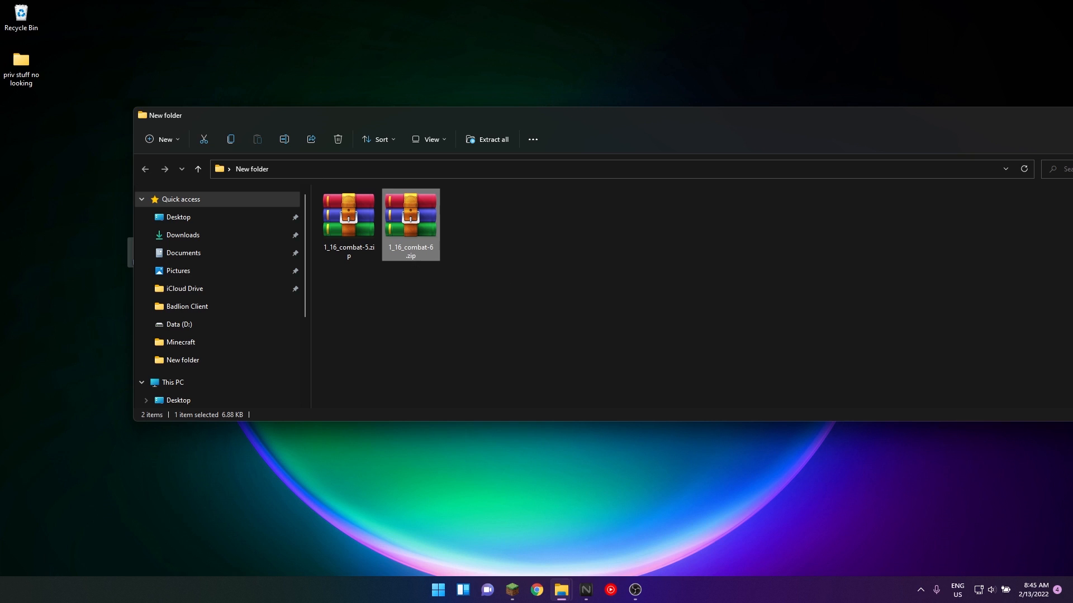
Open 1_16_combat-6.zip in WinRAR alongside the .minecraft versions folder.
double_click(411, 214)
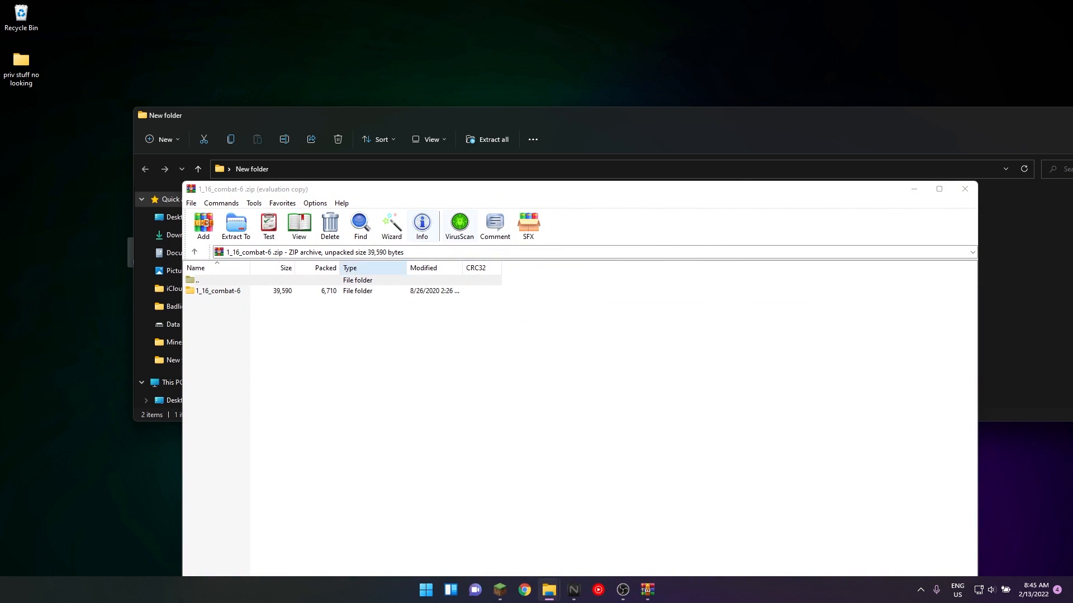
click(219, 291)
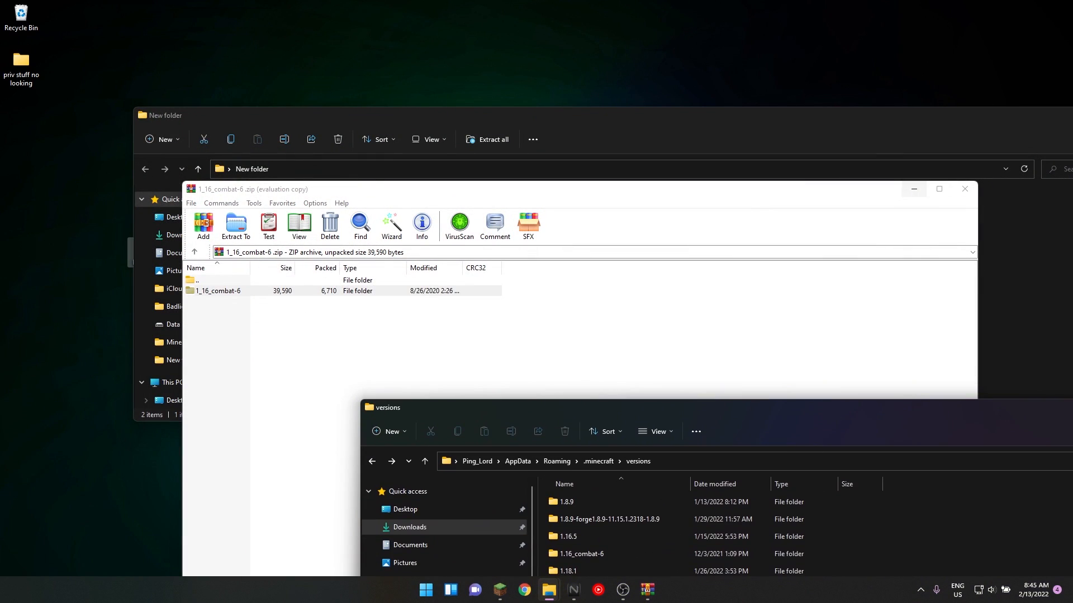
click(964, 189)
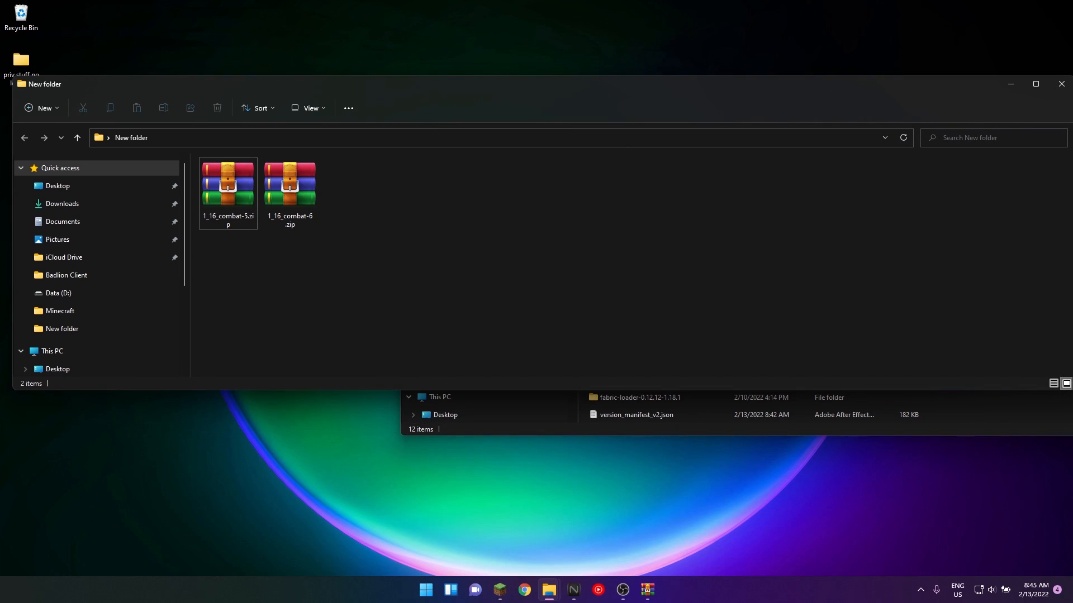
Extract the 1_16_combat-6 folder from its archive into New folder.
click(288, 183)
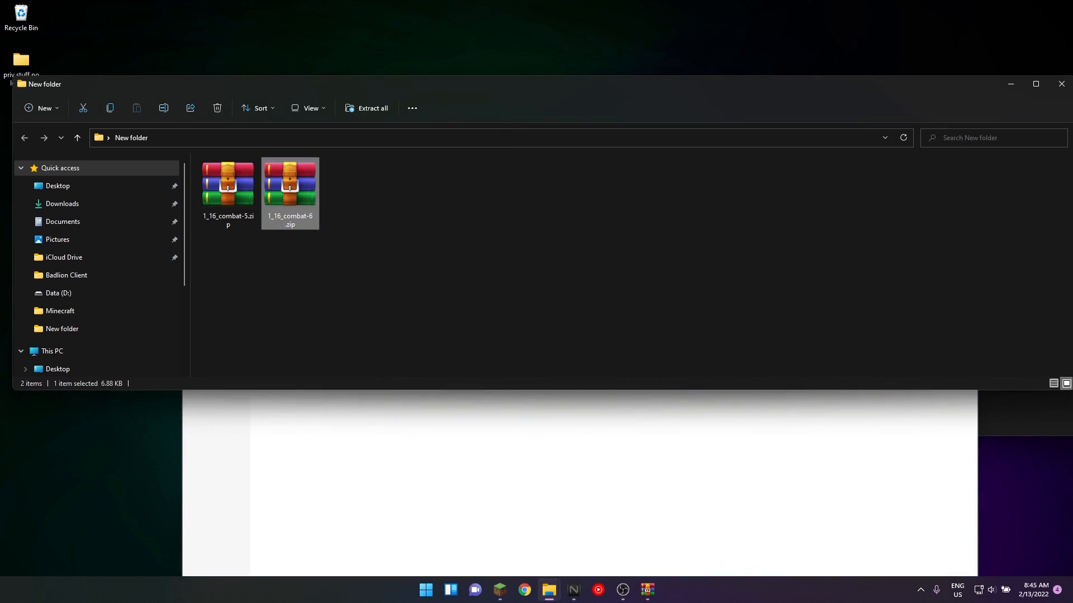
mouse_move(289, 191)
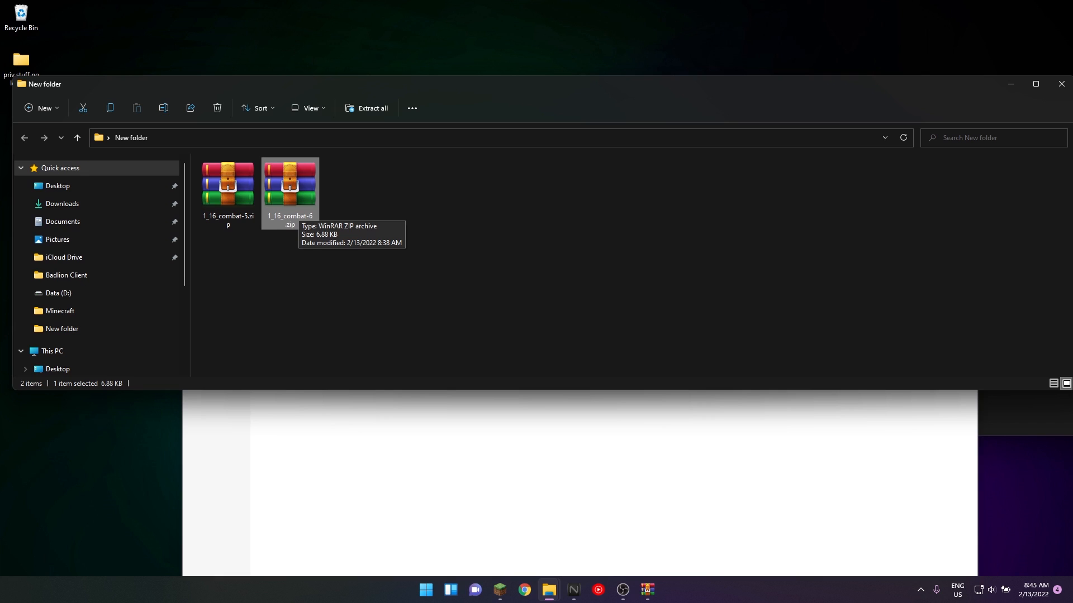
double_click(289, 185)
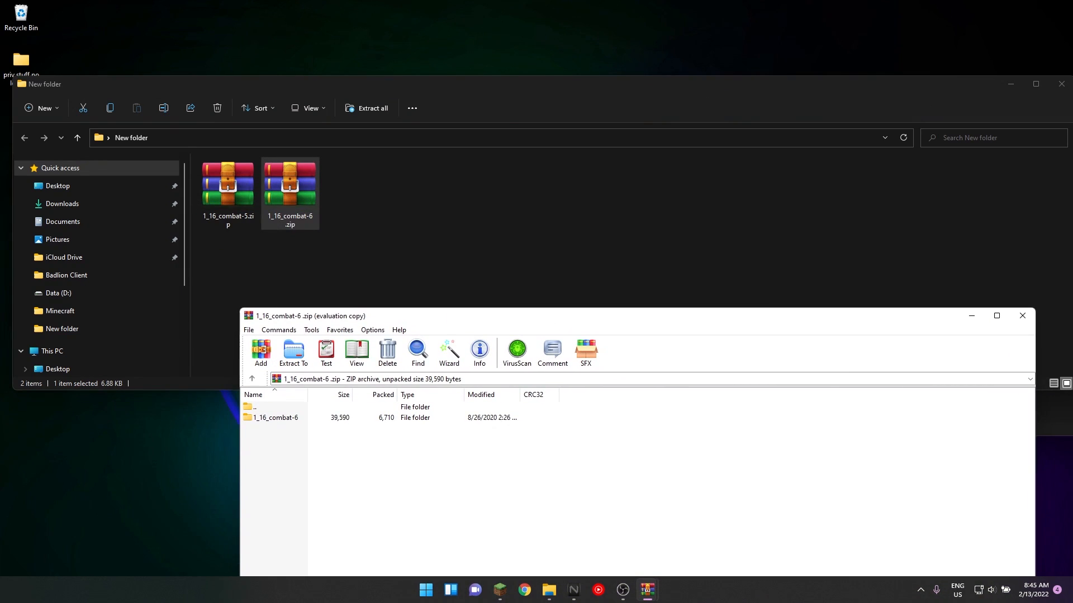
click(277, 417)
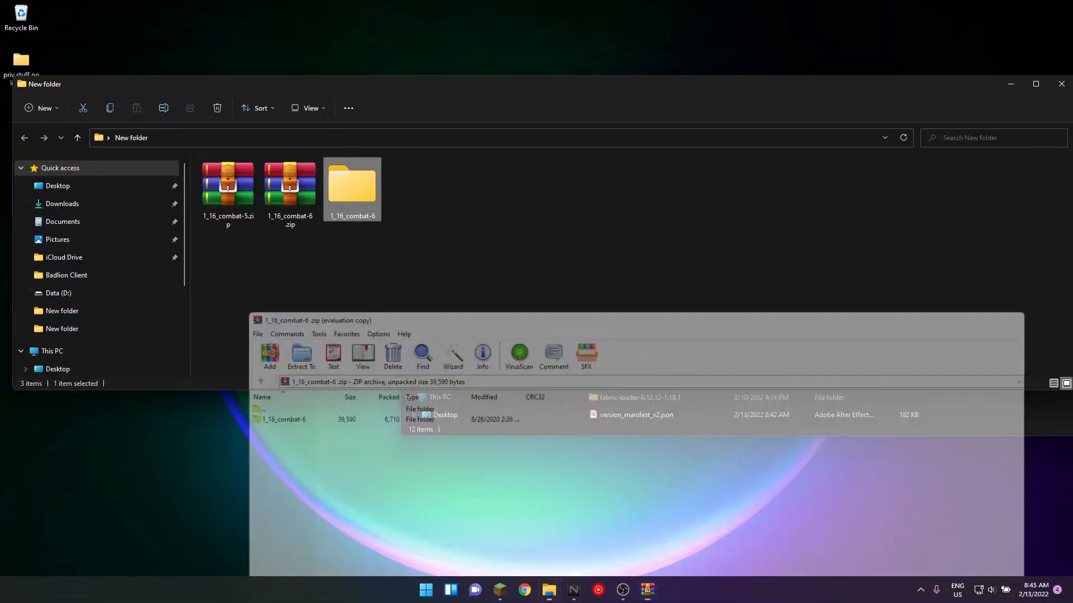
double_click(351, 183)
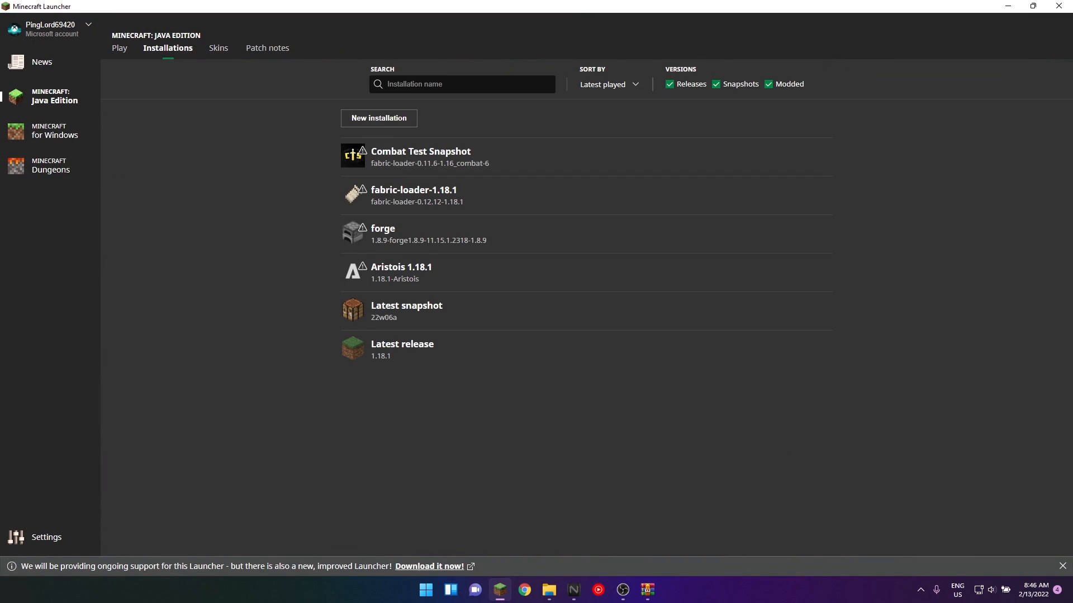
Start a new installation and scroll the version list, adding nothing.
click(379, 118)
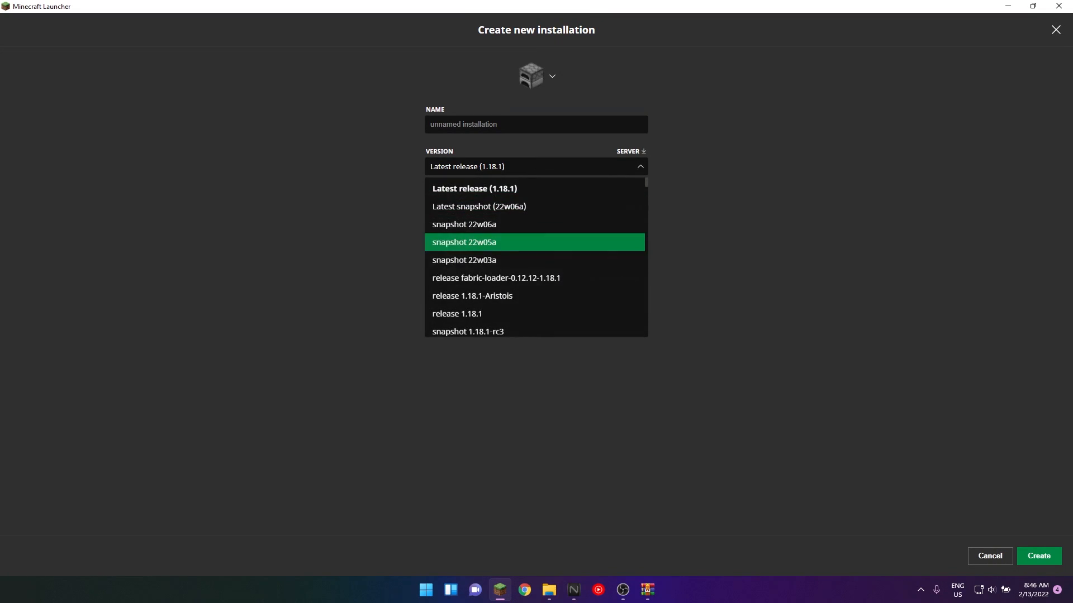
scroll(down, 3)
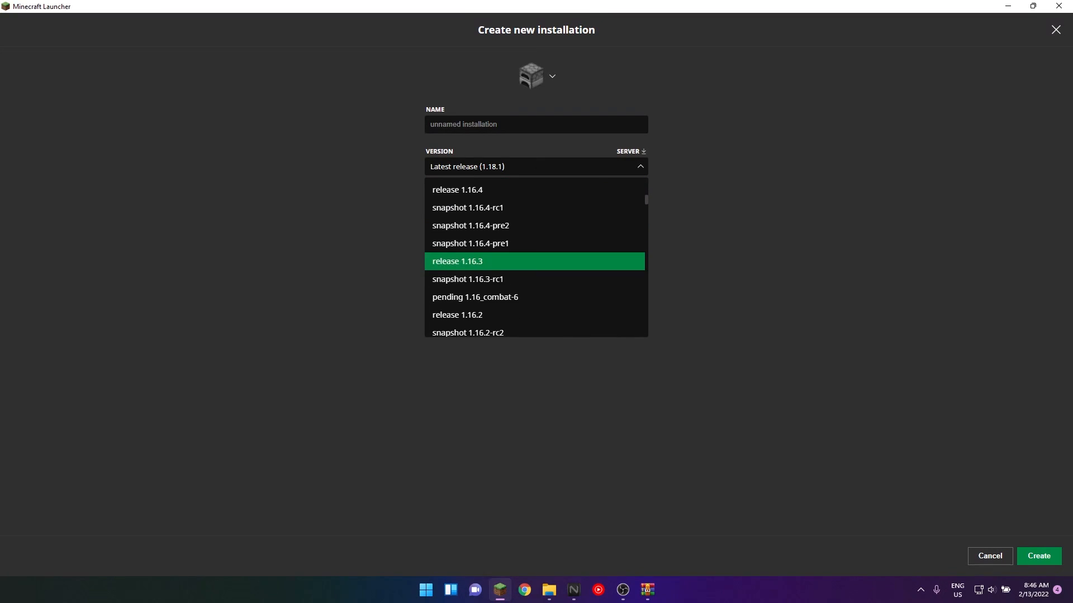
scroll(down, 3)
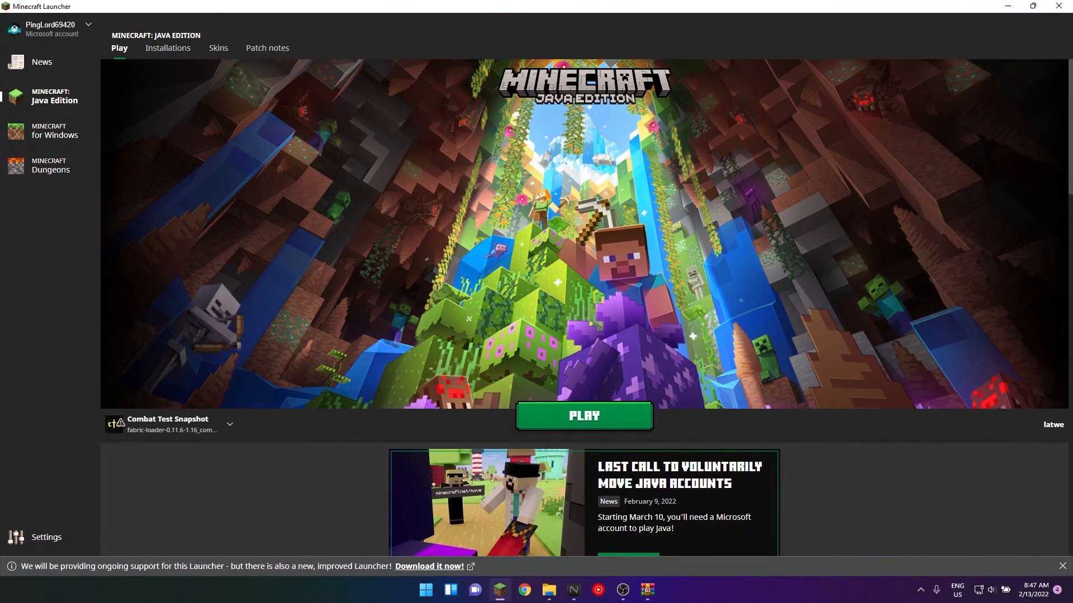
Create an unnamed installation on the pending 1.16_combat-6 version.
click(167, 48)
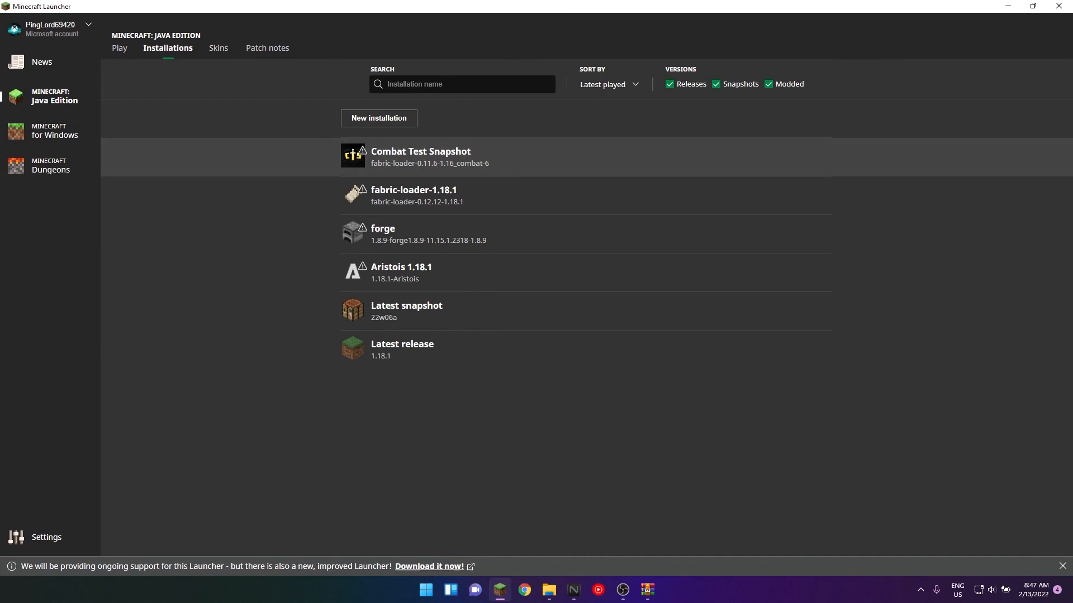
click(378, 118)
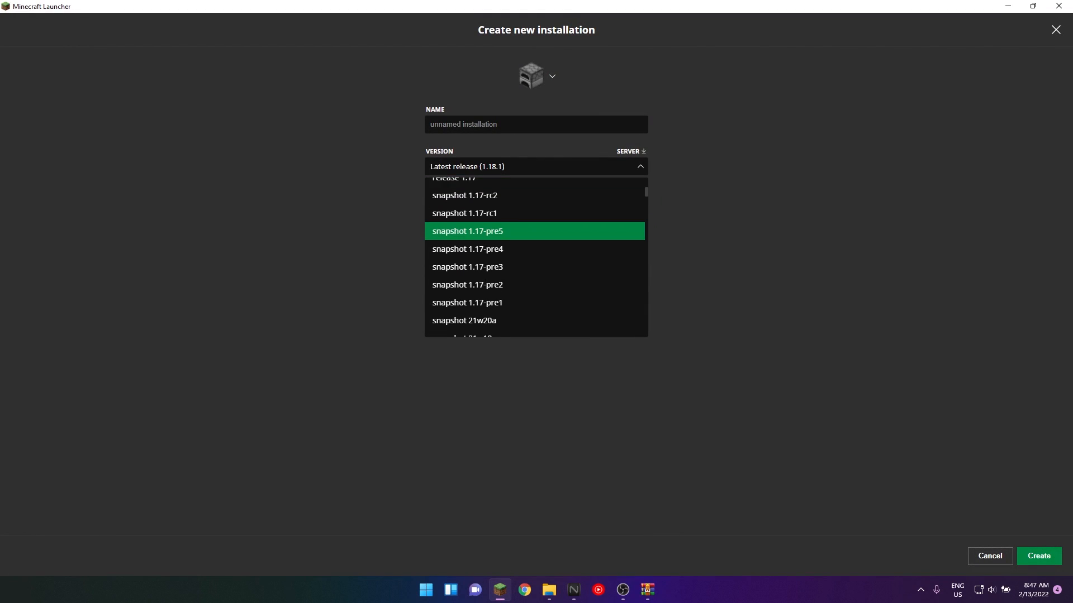
scroll(down, 3)
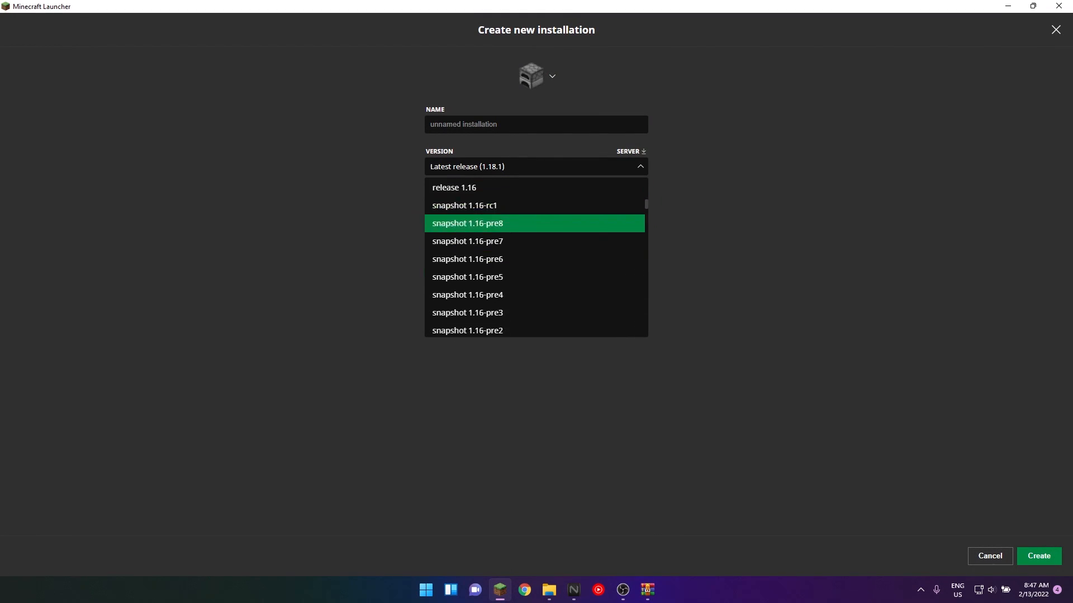
scroll(down, 3)
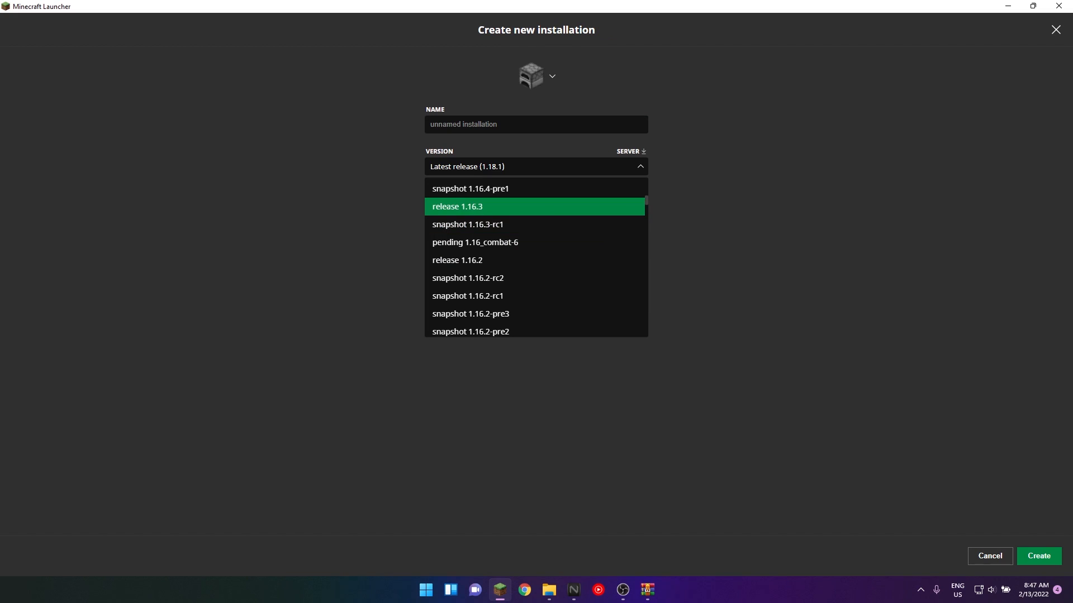
click(474, 242)
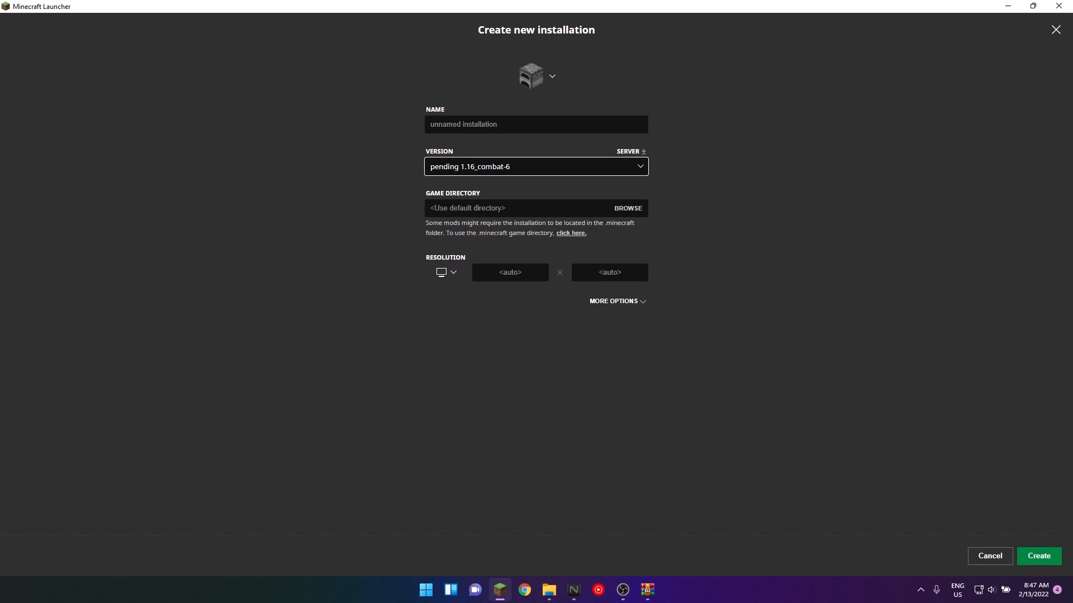
click(1037, 555)
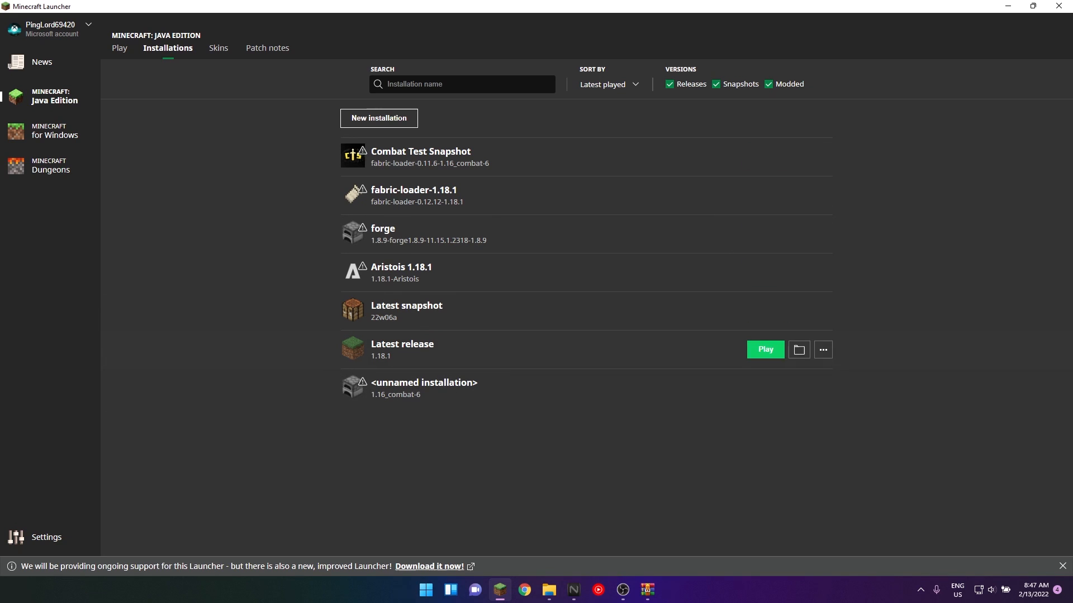
mouse_move(479, 156)
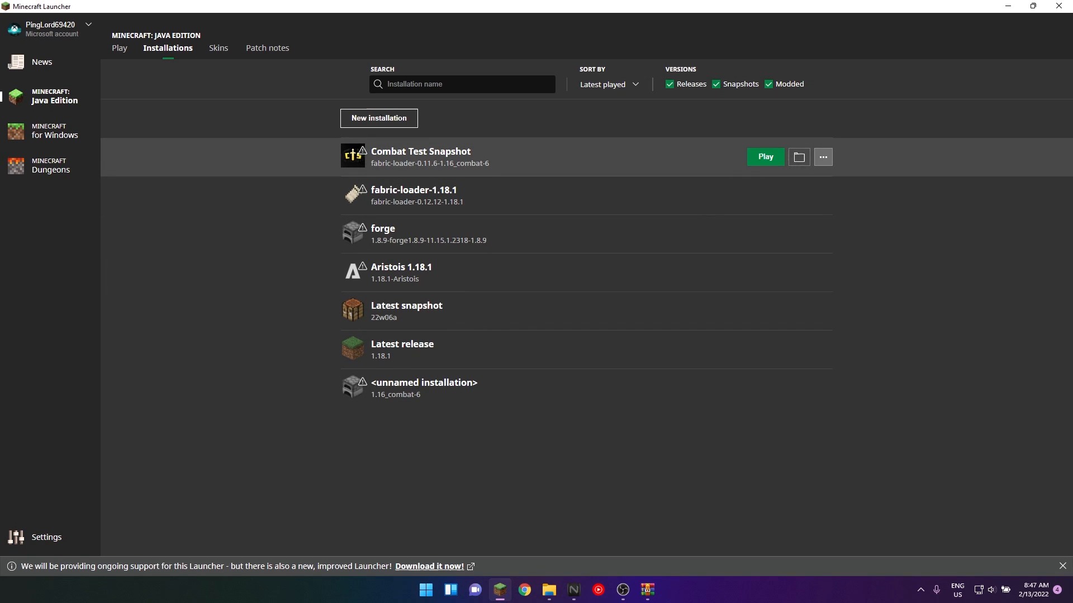
Edit Combat Test Snapshot to confirm it uses fabric-loader-0.11.6-1.16_combat-6.
click(823, 157)
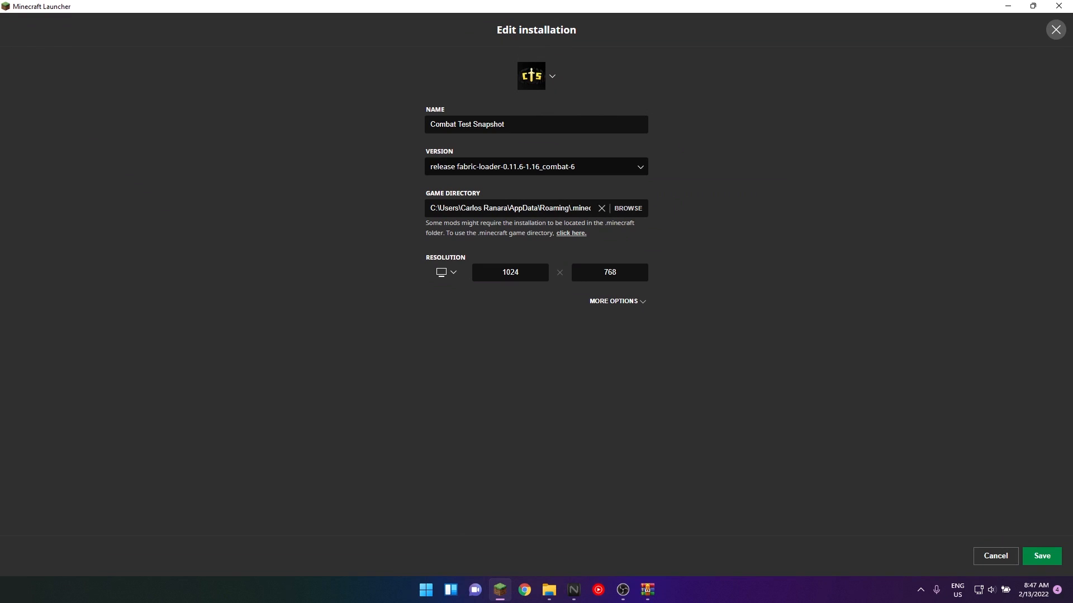
click(536, 166)
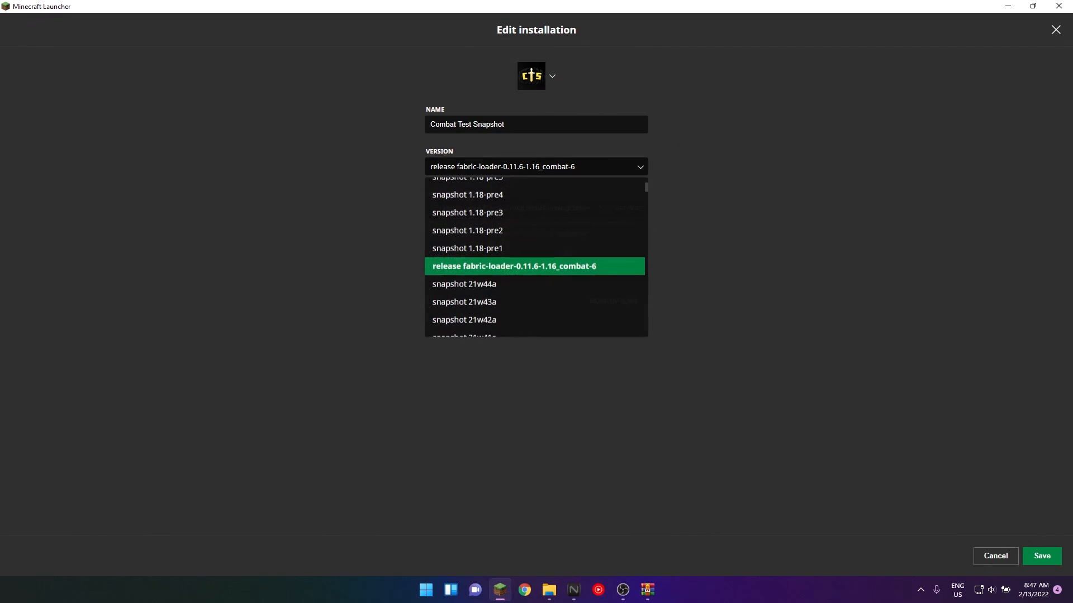